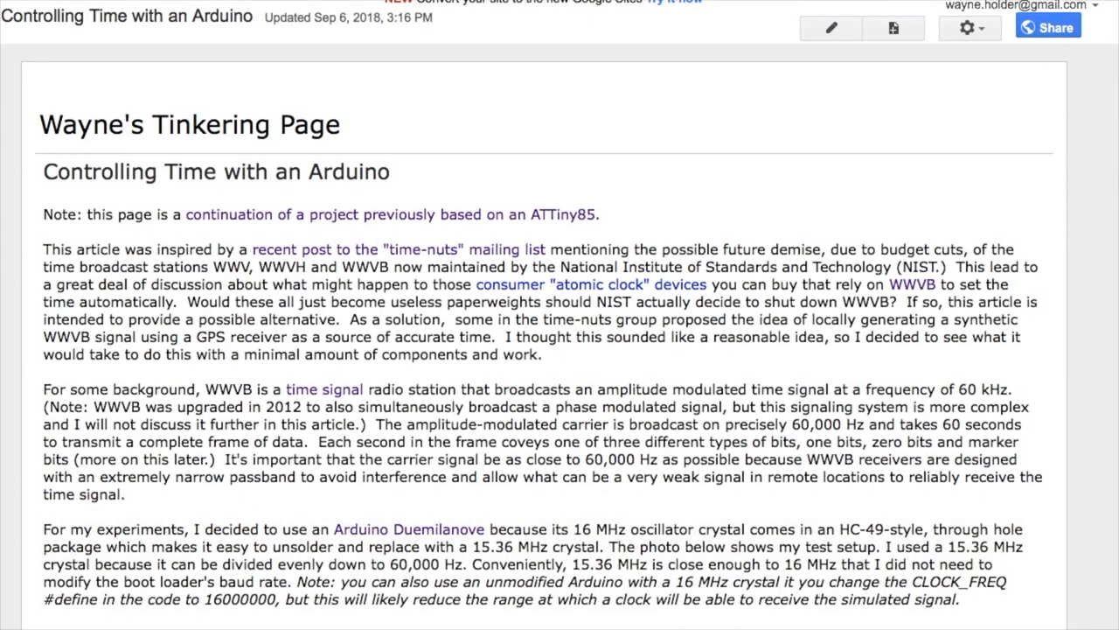
{"action": "scroll", "scroll_direction": "down", "scroll_amount": 3}
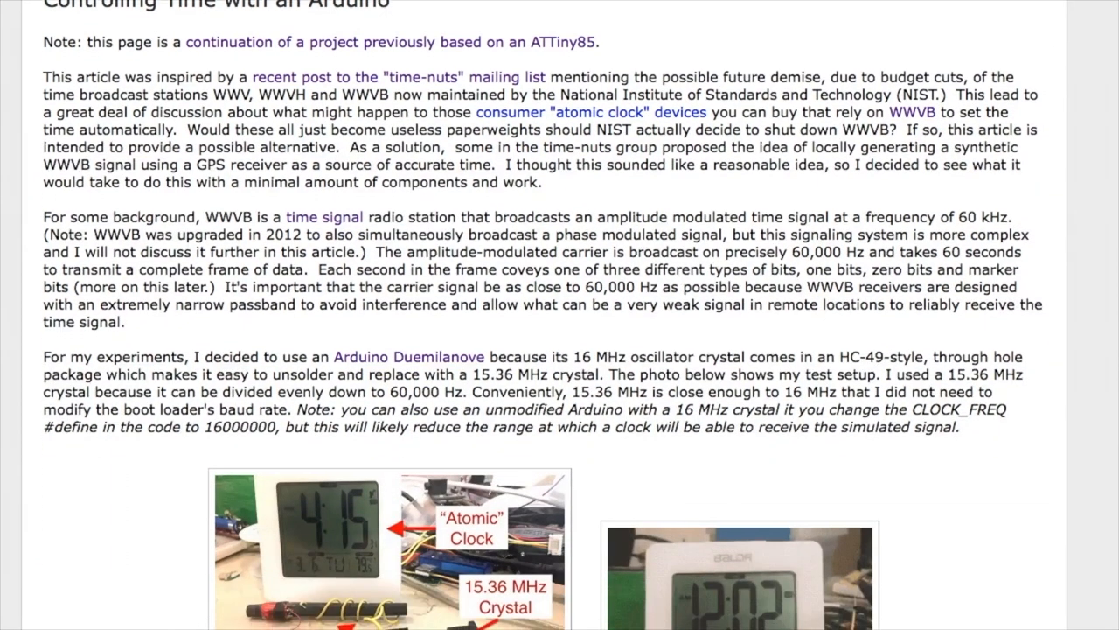
{"action": "scroll", "scroll_direction": "down", "scroll_amount": 3}
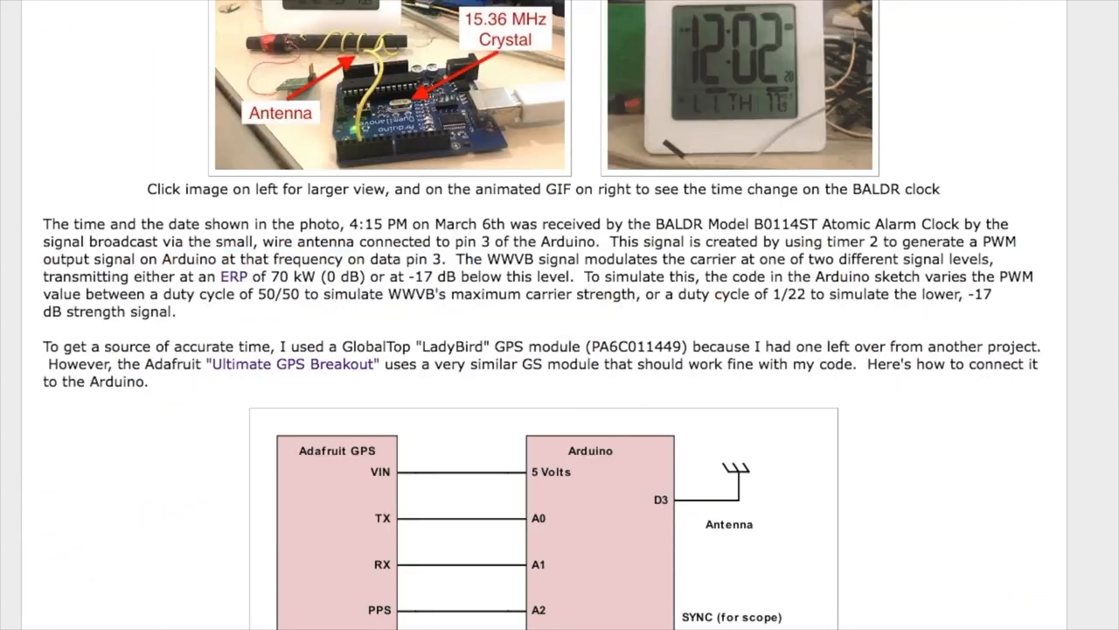
{"action": "scroll", "scroll_direction": "down", "scroll_amount": 3}
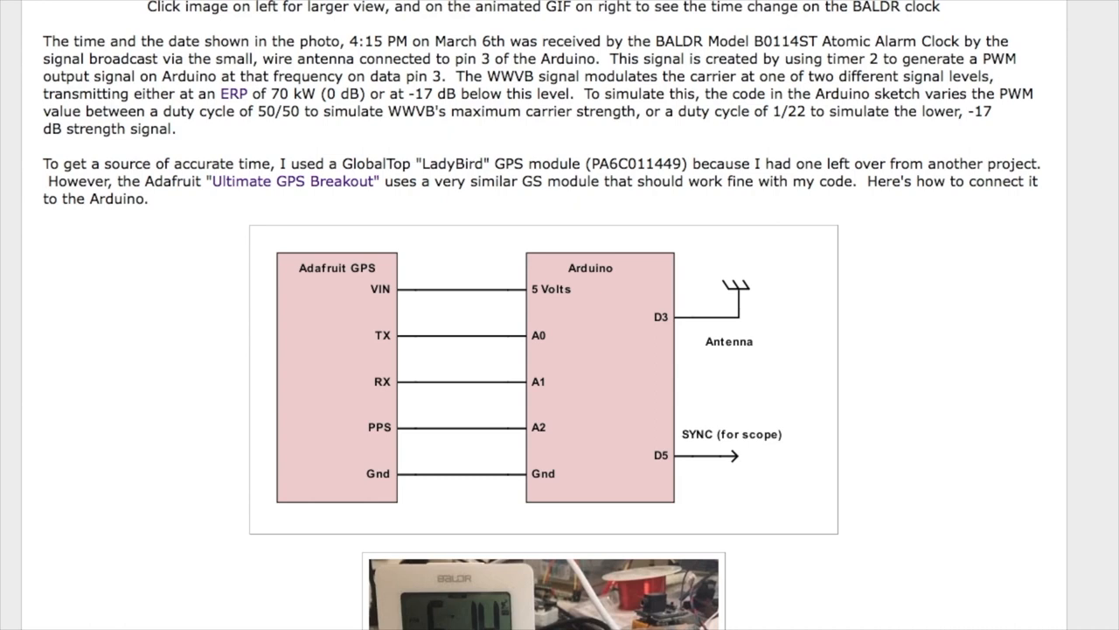
{"action": "scroll", "scroll_direction": "down", "scroll_amount": 3}
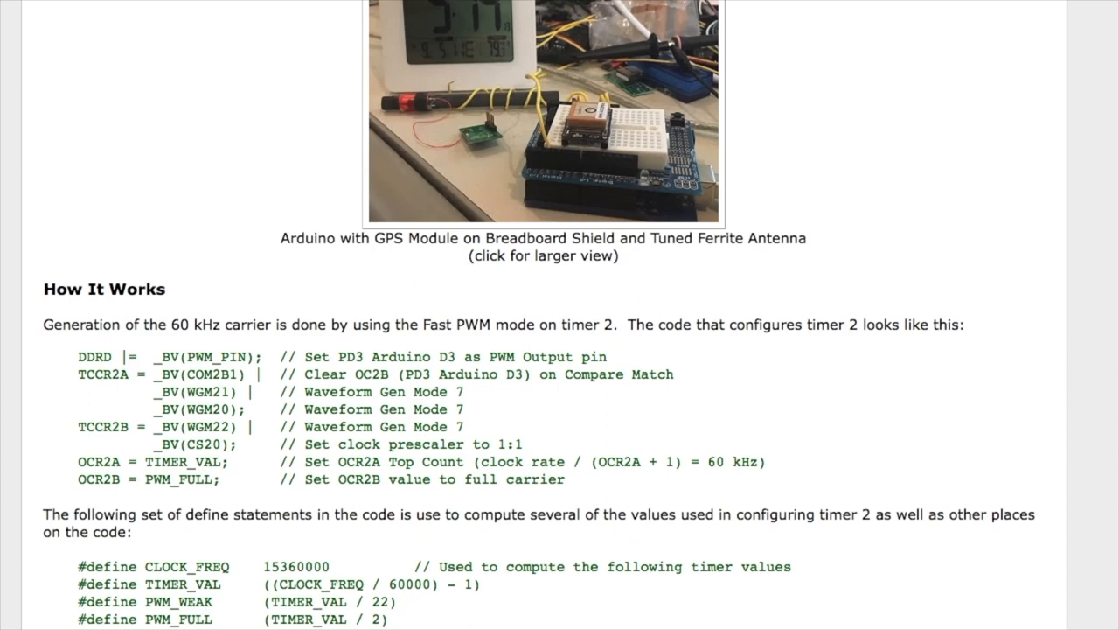
{"action": "scroll", "scroll_direction": "up", "scroll_amount": 3}
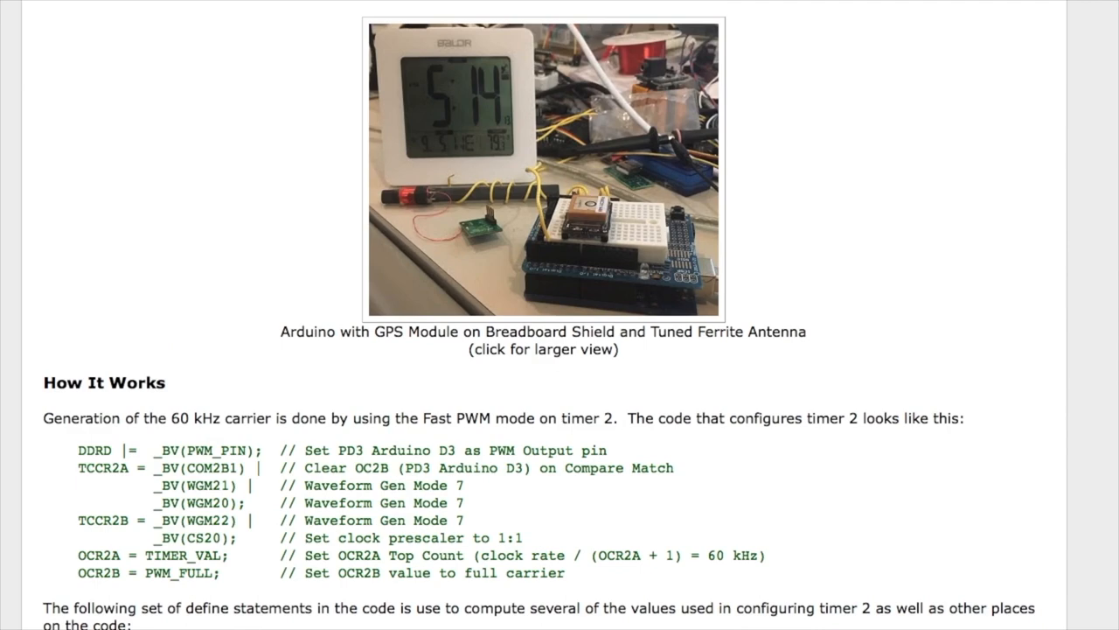
{"action": "scroll", "scroll_direction": "down", "scroll_amount": 3}
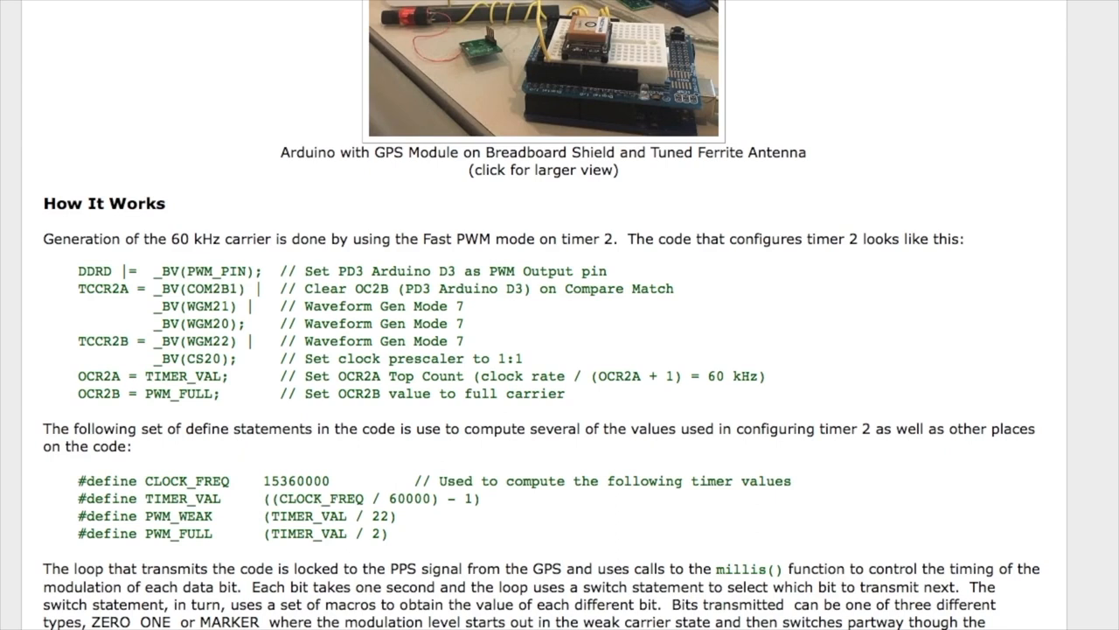
{"action": "scroll", "scroll_direction": "down", "scroll_amount": 3}
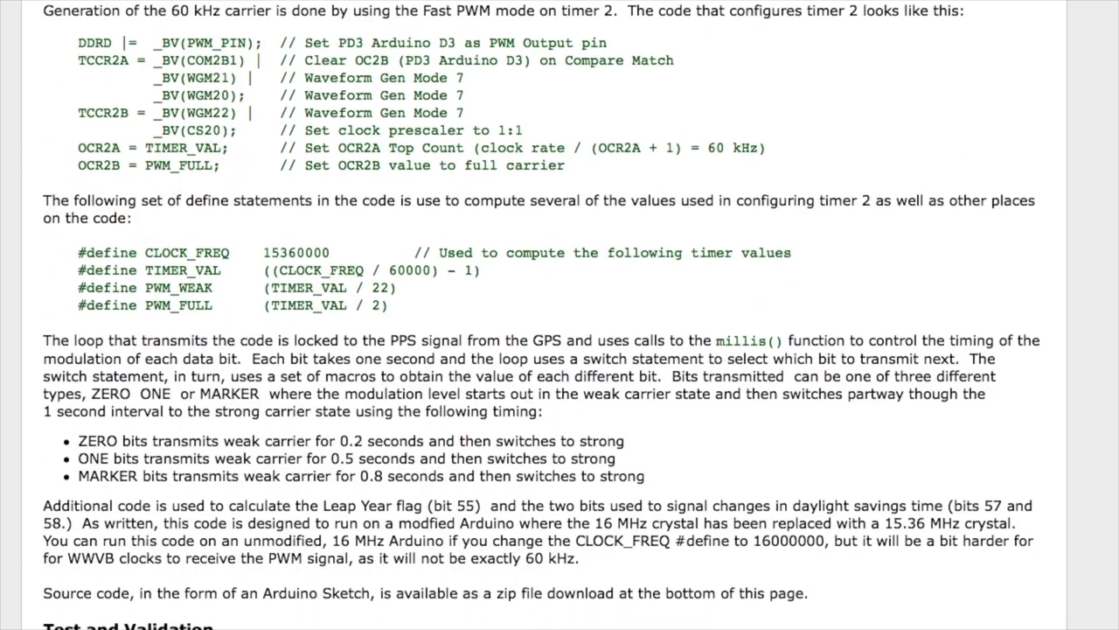
{"action": "scroll", "scroll_direction": "down", "scroll_amount": 3}
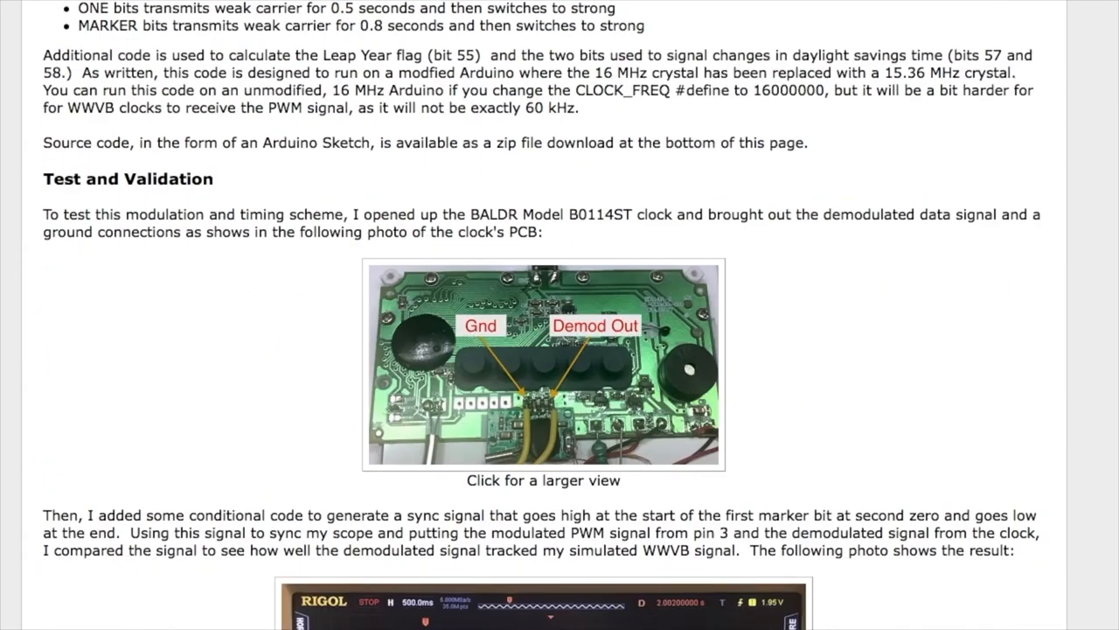
{"action": "scroll", "scroll_direction": "down", "scroll_amount": 3}
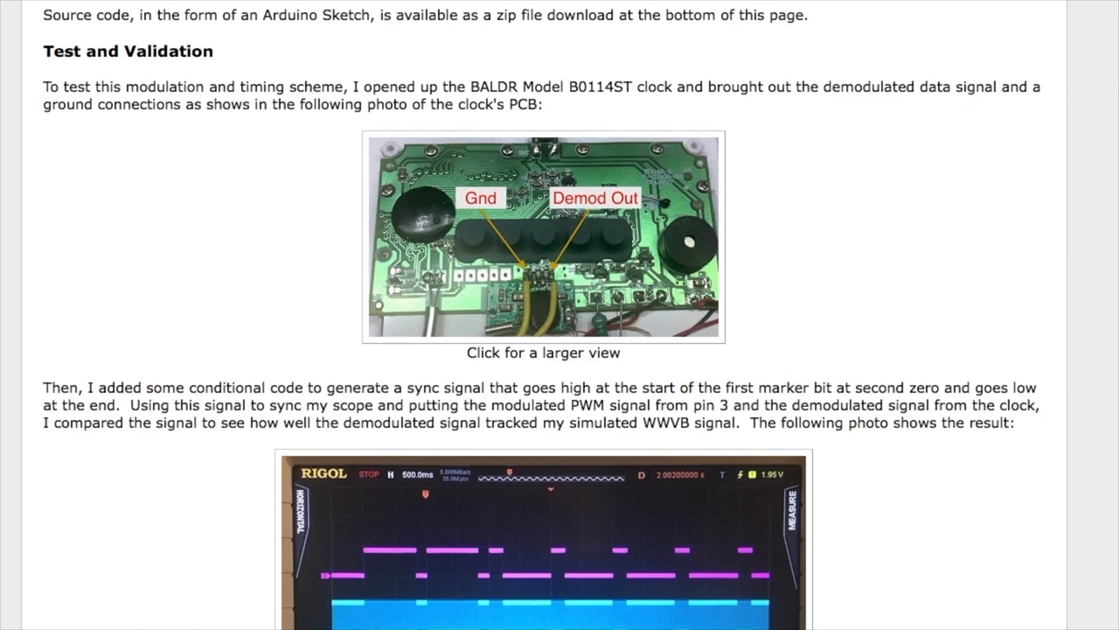
{"action": "scroll", "scroll_direction": "down", "scroll_amount": 3}
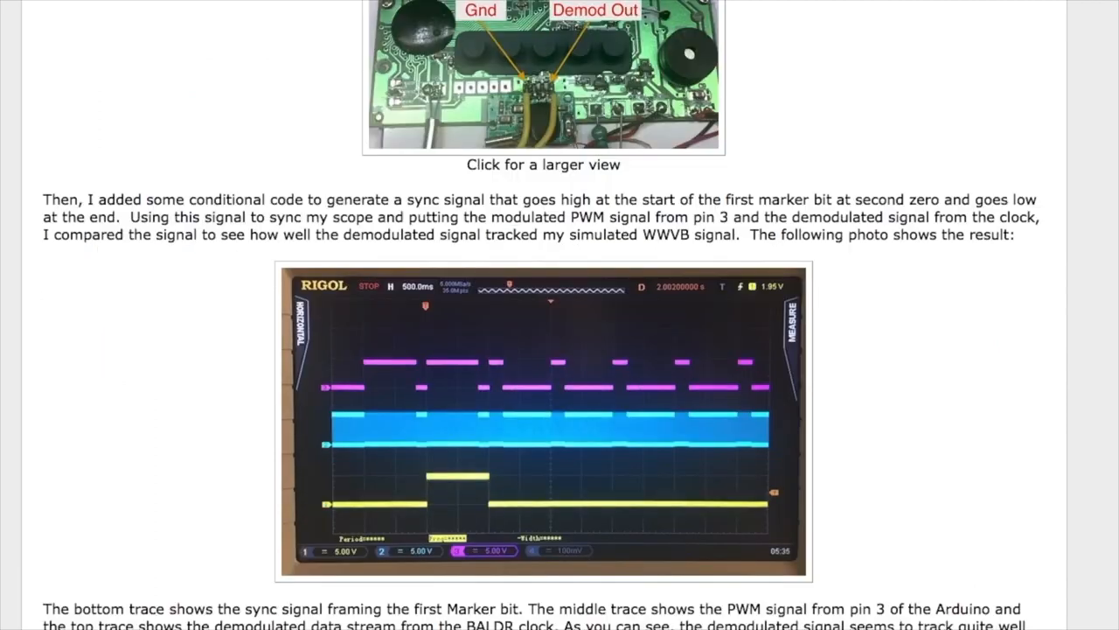
{"action": "scroll", "scroll_direction": "down", "scroll_amount": 3}
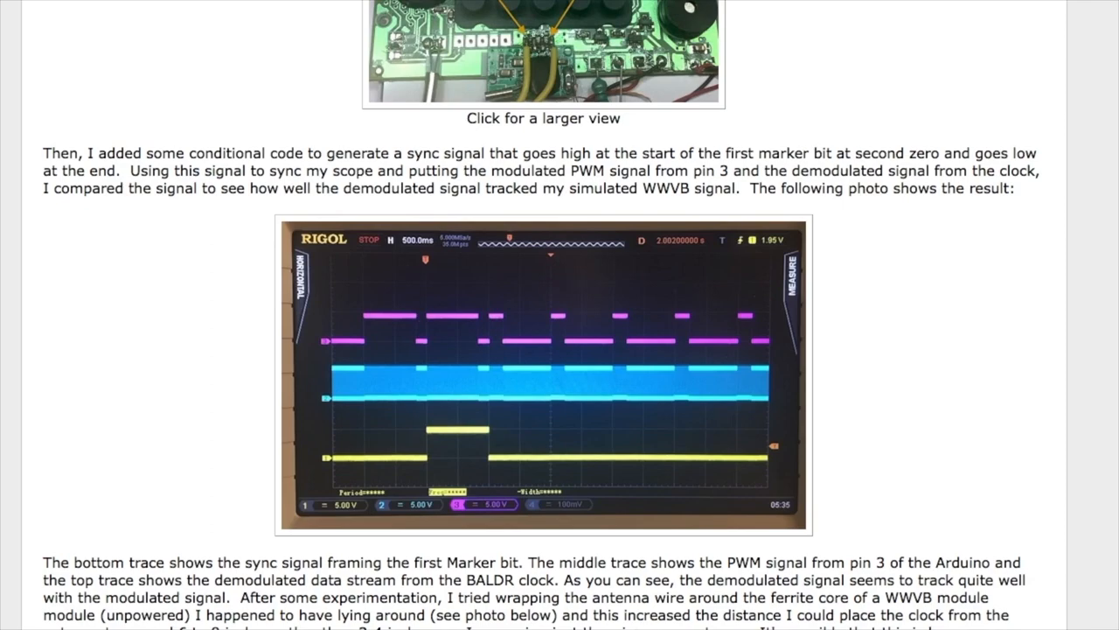
{"action": "scroll", "scroll_direction": "down", "scroll_amount": 3}
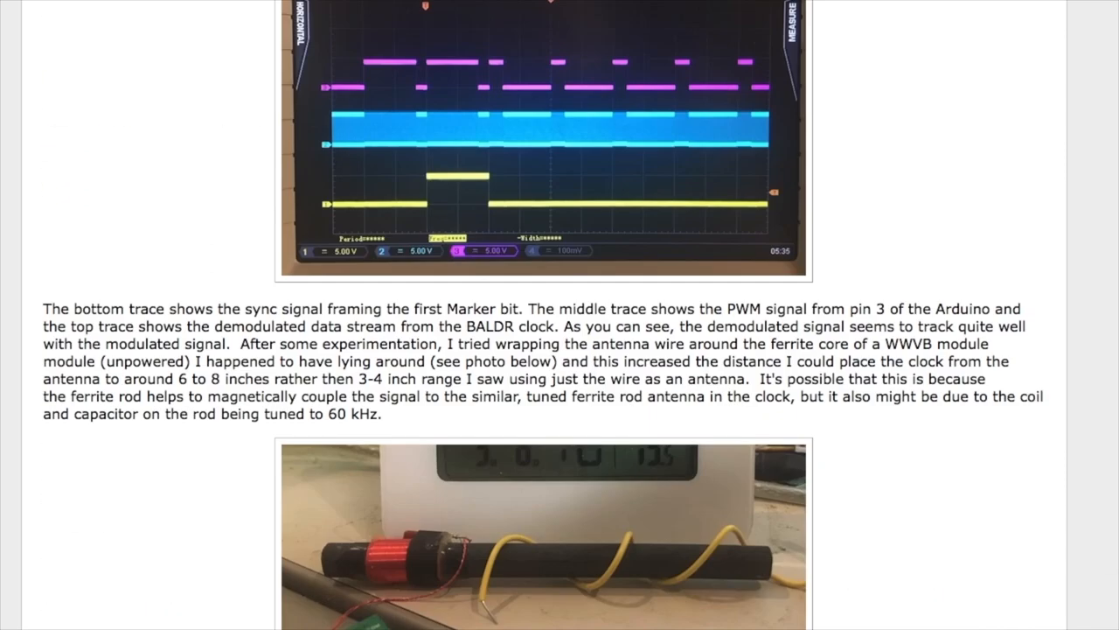
{"action": "scroll", "scroll_direction": "down", "scroll_amount": 3}
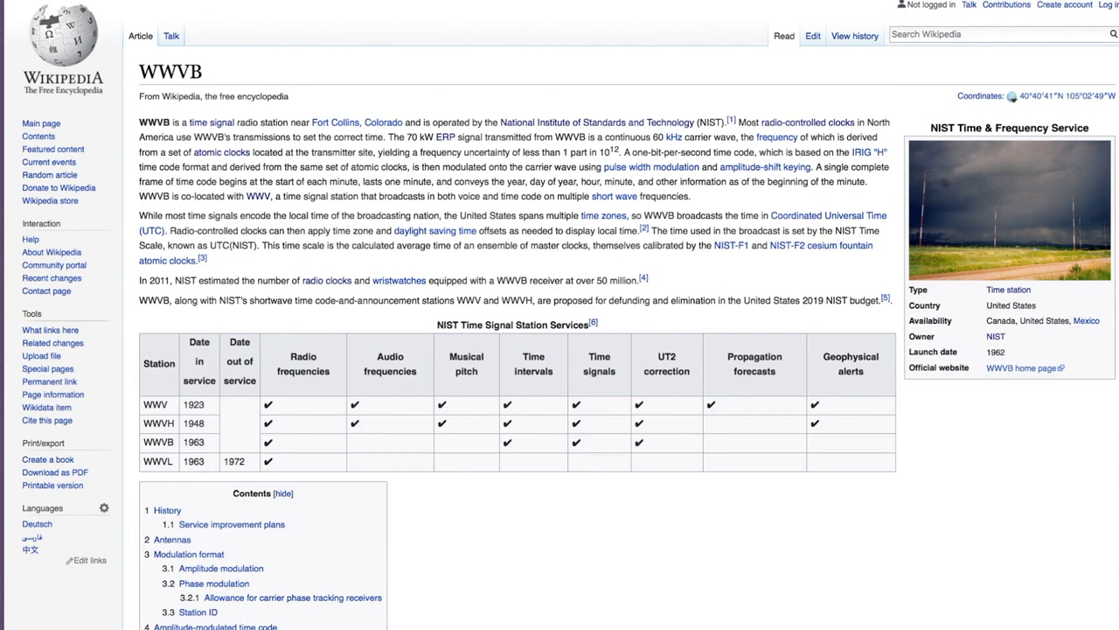
{"action": "scroll", "scroll_direction": "down", "scroll_amount": 3}
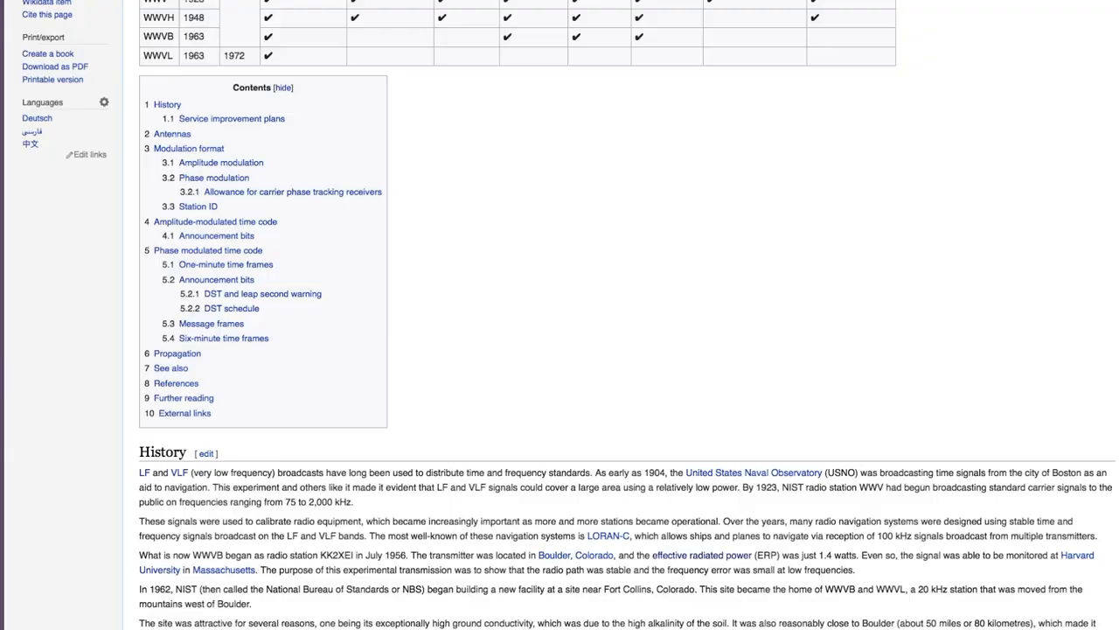
{"action": "scroll", "scroll_direction": "down", "scroll_amount": 3}
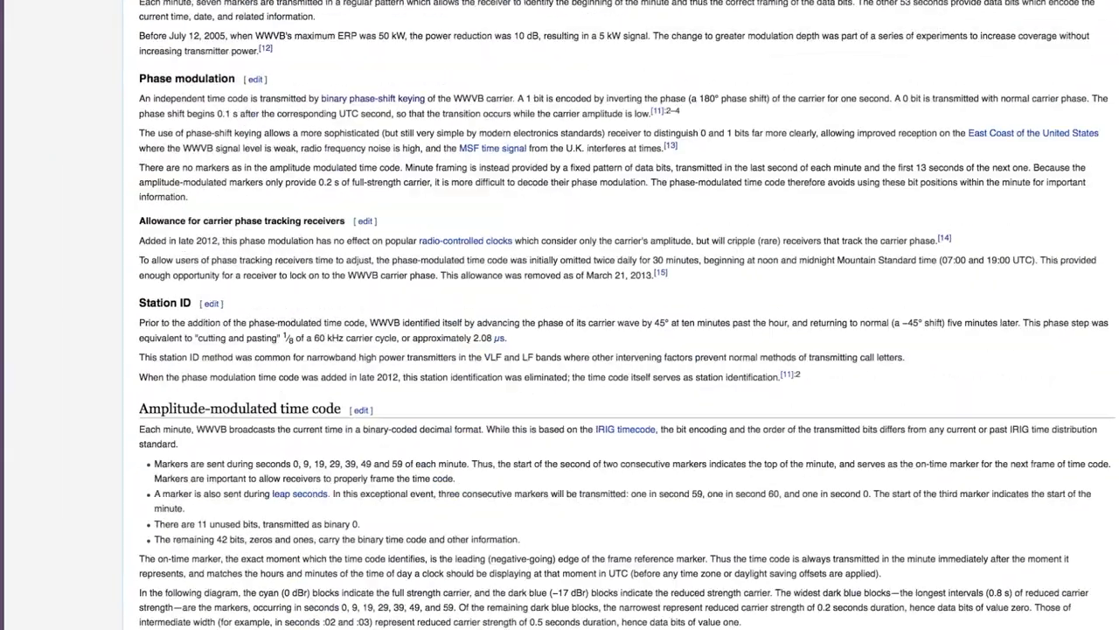
{"action": "scroll", "scroll_direction": "down", "scroll_amount": 3}
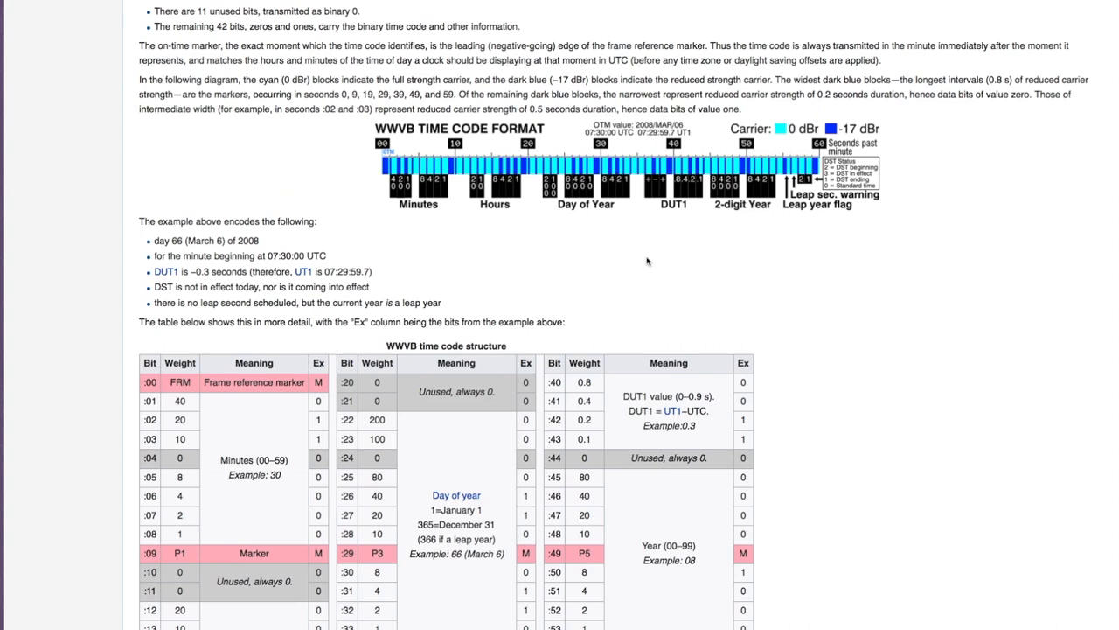
{"action": "mouse_move", "coordinate": [646, 259]}
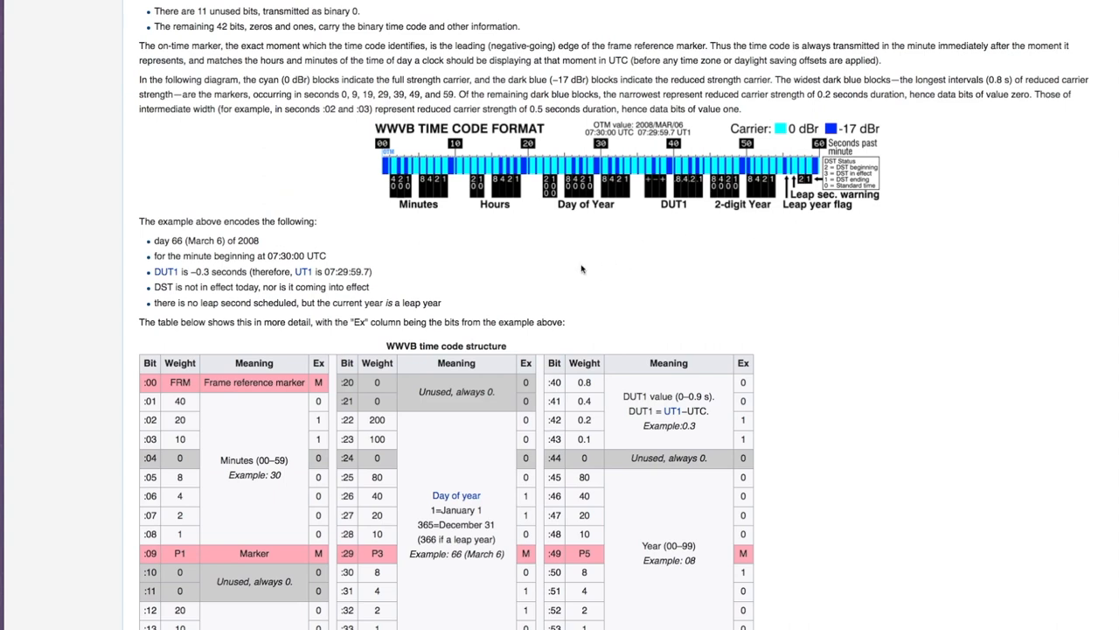
{"action": "mouse_move", "coordinate": [381, 223]}
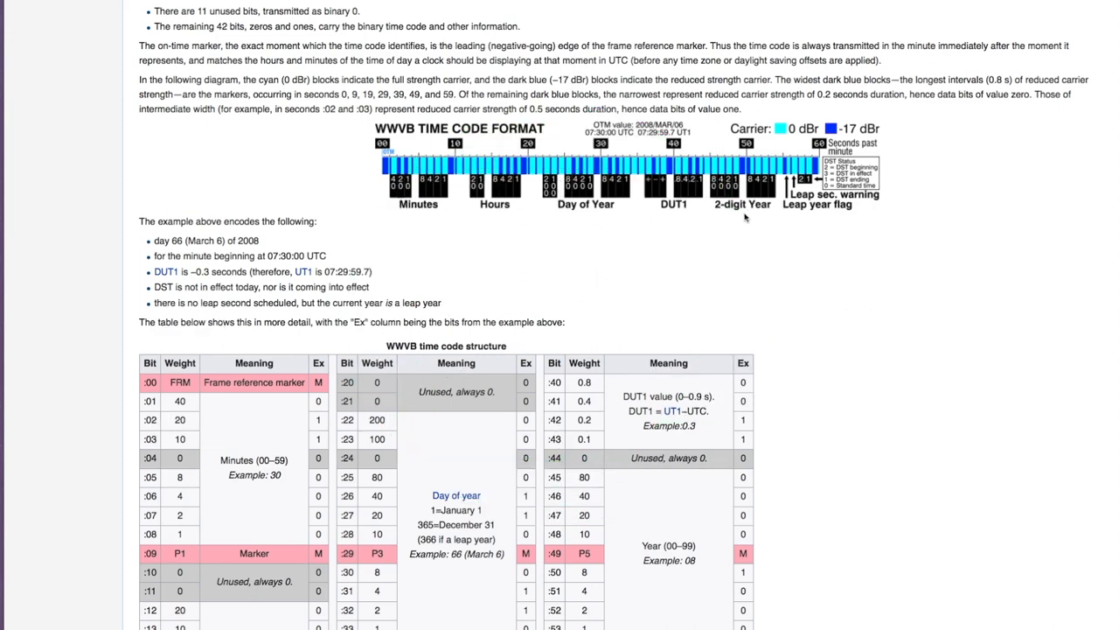
{"action": "mouse_move", "coordinate": [819, 234]}
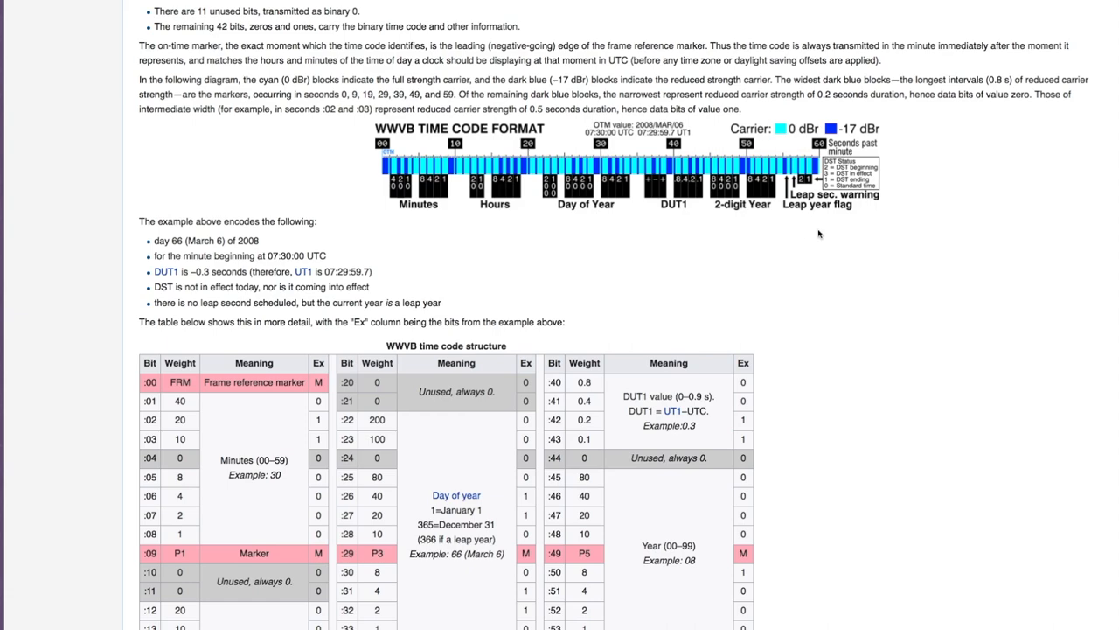
{"action": "mouse_move", "coordinate": [826, 242]}
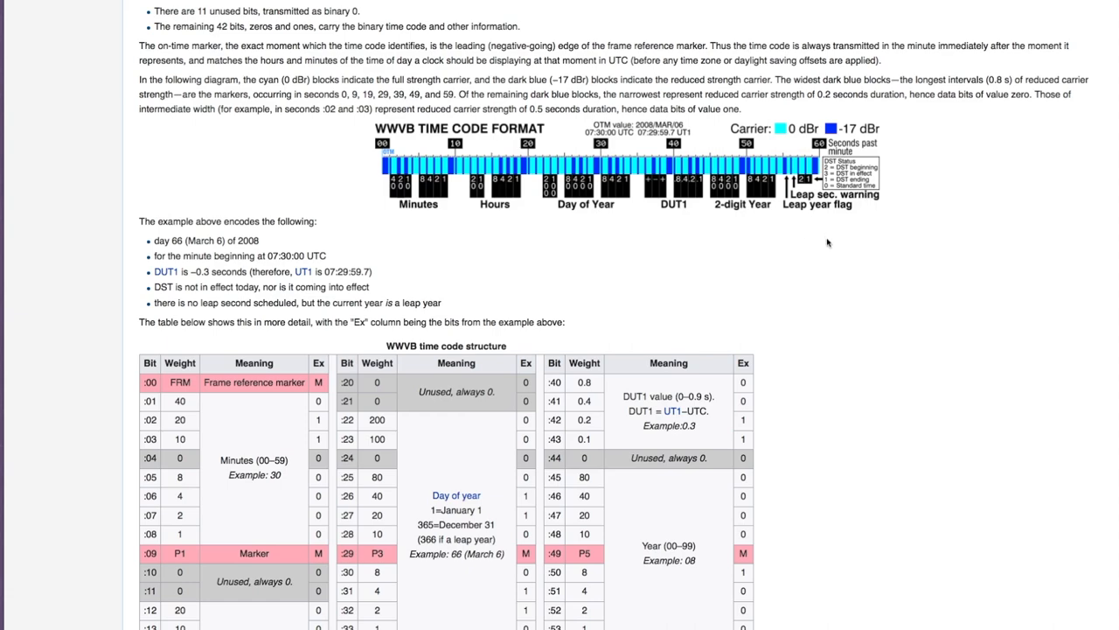